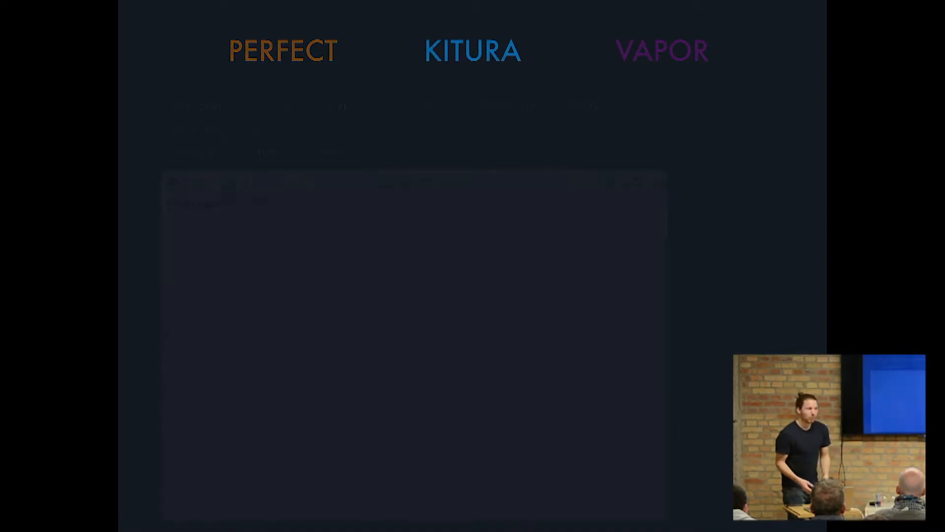
type("mkdir helloKitura")
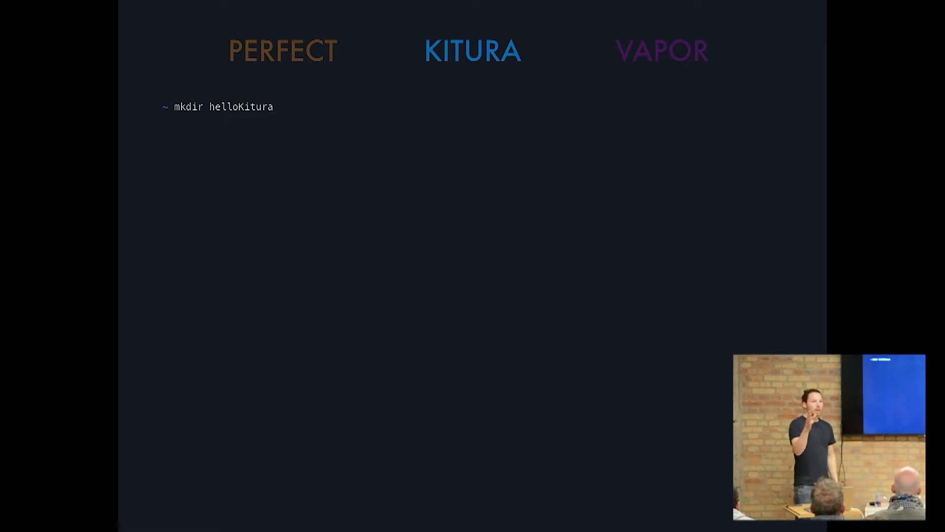